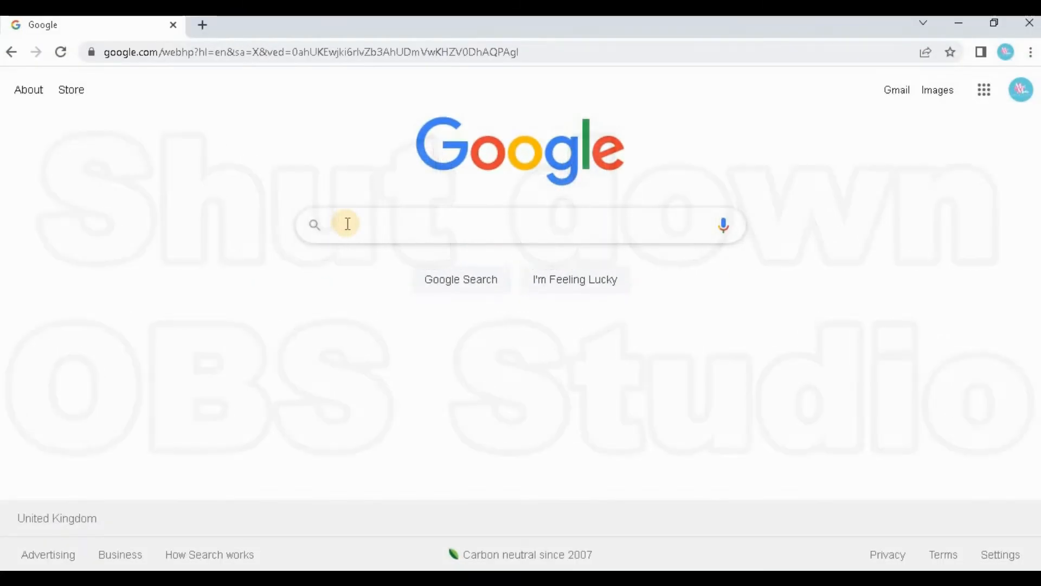
# Step: Search Google for 'OBS move transition' and pick the matching suggestion
pyautogui.write('OBS move transition')
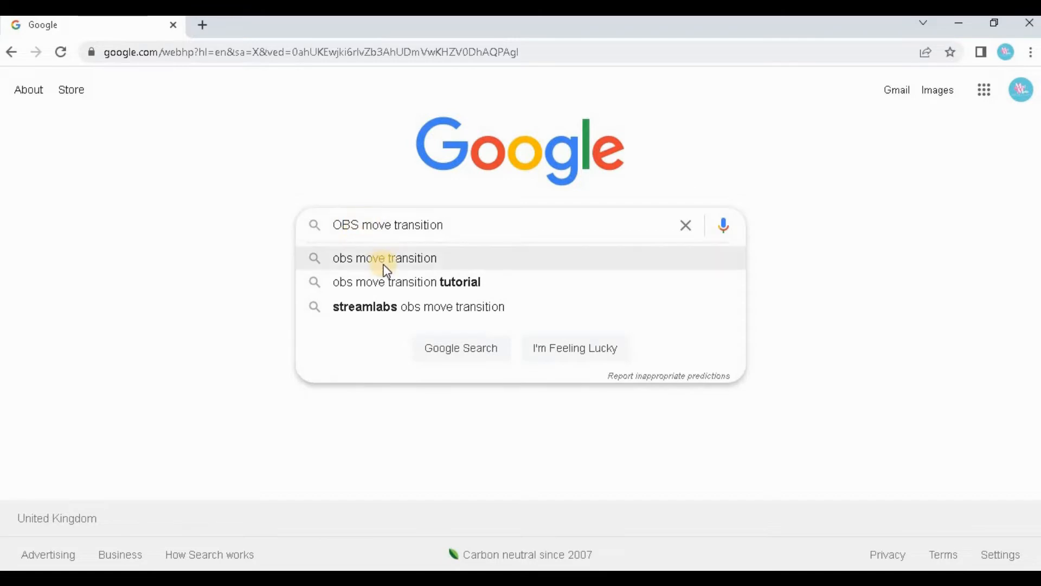
pyautogui.click(384, 258)
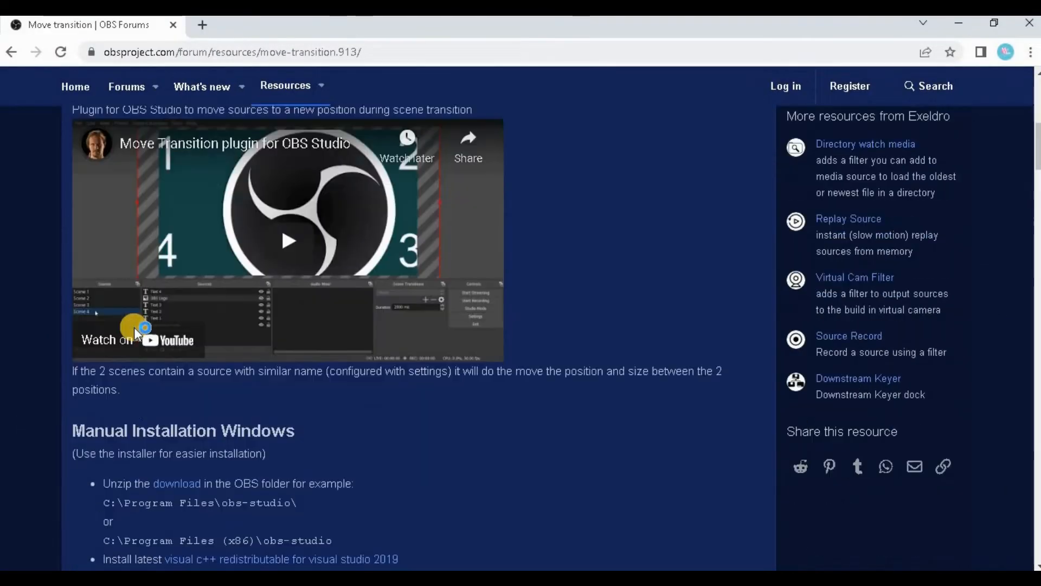
pyautogui.scroll(-3)
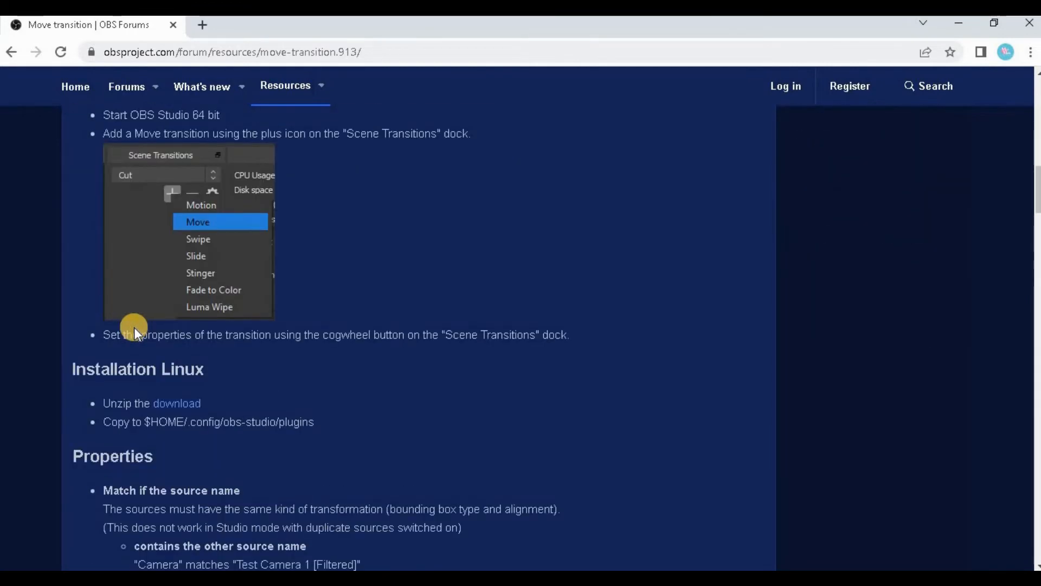
pyautogui.scroll(-3)
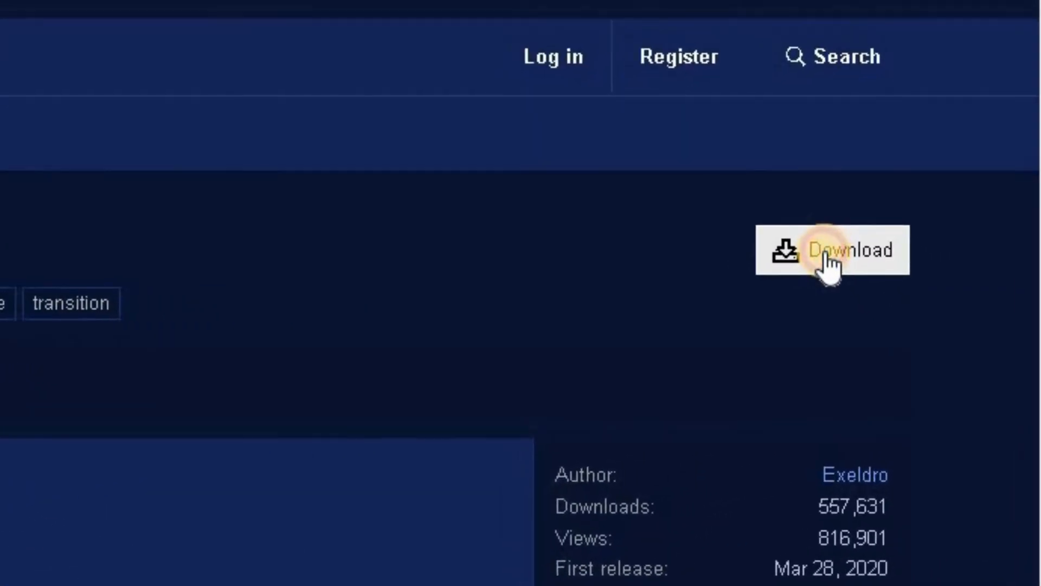
# Step: Download move-transition-2.5.8-windows-installer.zip from the resource's file list
pyautogui.click(831, 250)
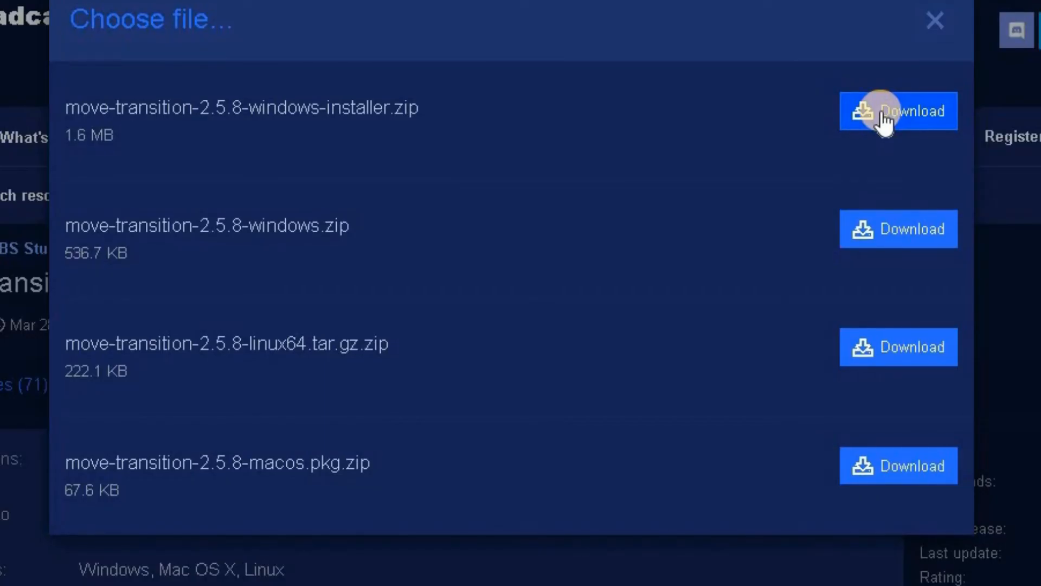
pyautogui.click(898, 110)
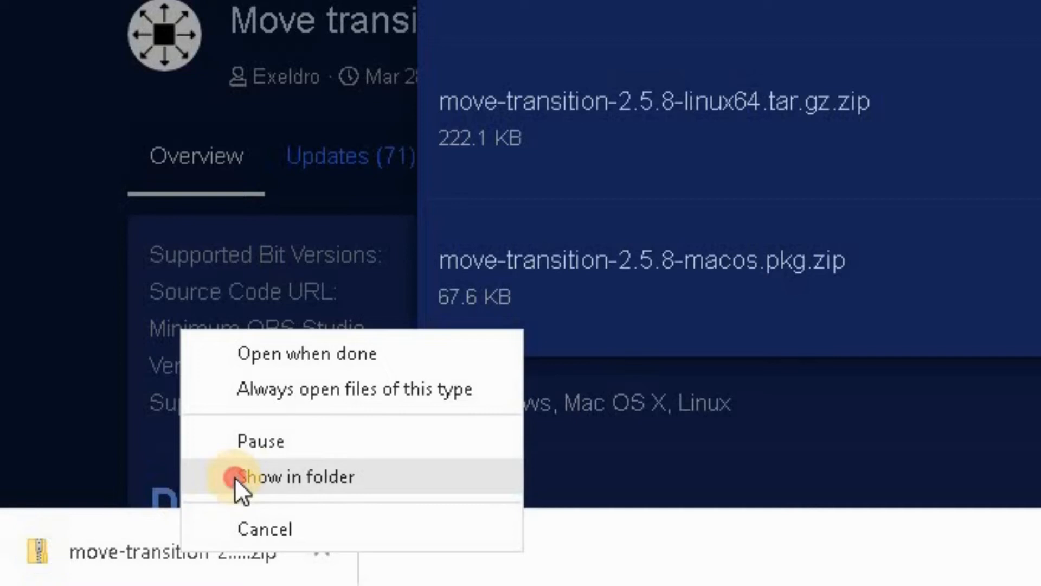
# Step: Open the downloaded zip and run move-transition-installer past the SmartScreen warning
pyautogui.click(296, 476)
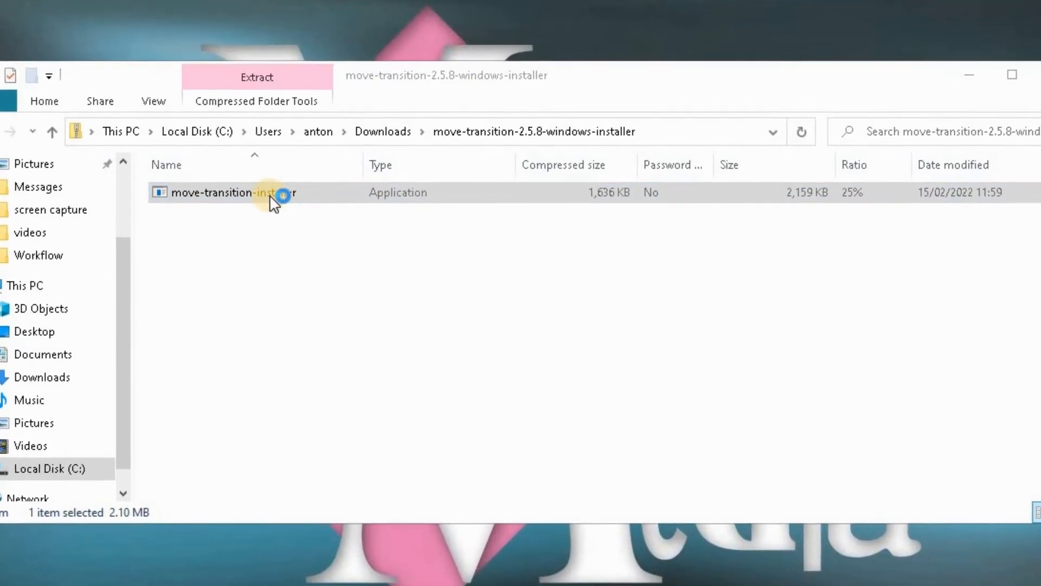
pyautogui.doubleClick(226, 192)
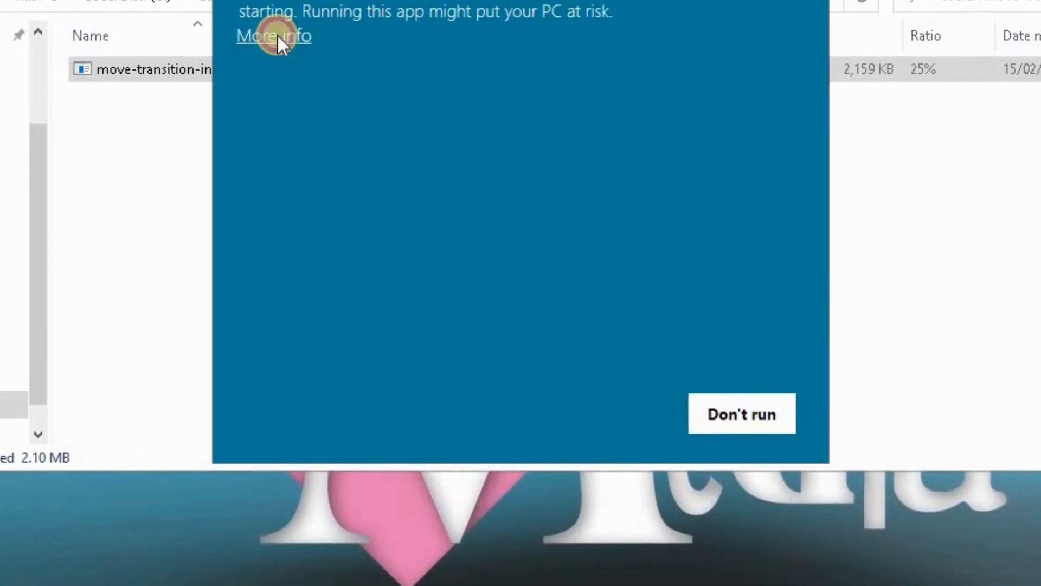
pyautogui.click(272, 35)
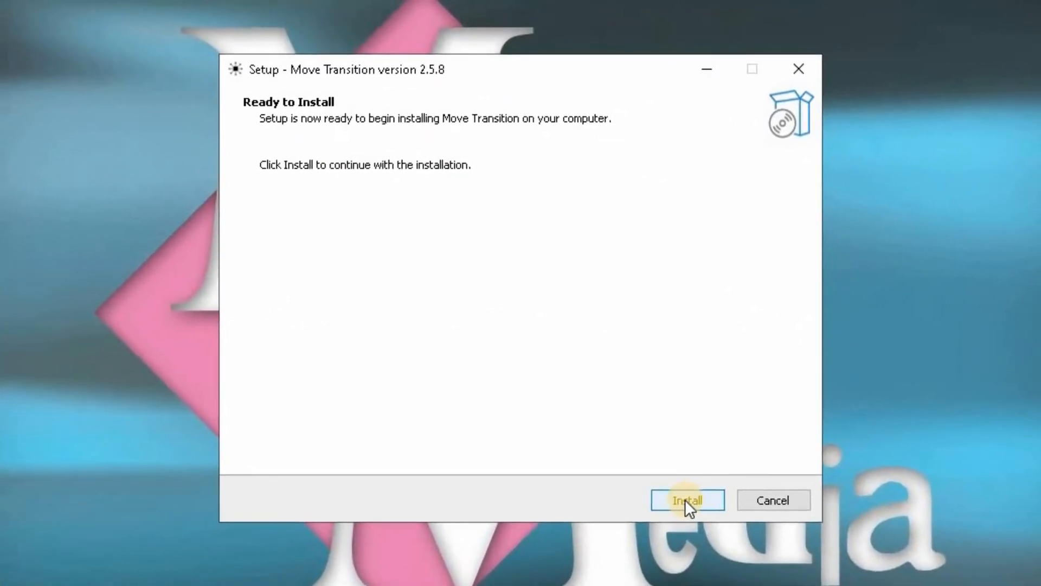
# Step: Install Move Transition 2.5.8, finish setup, and confirm 'Add: Move' in OBS transitions
pyautogui.click(686, 500)
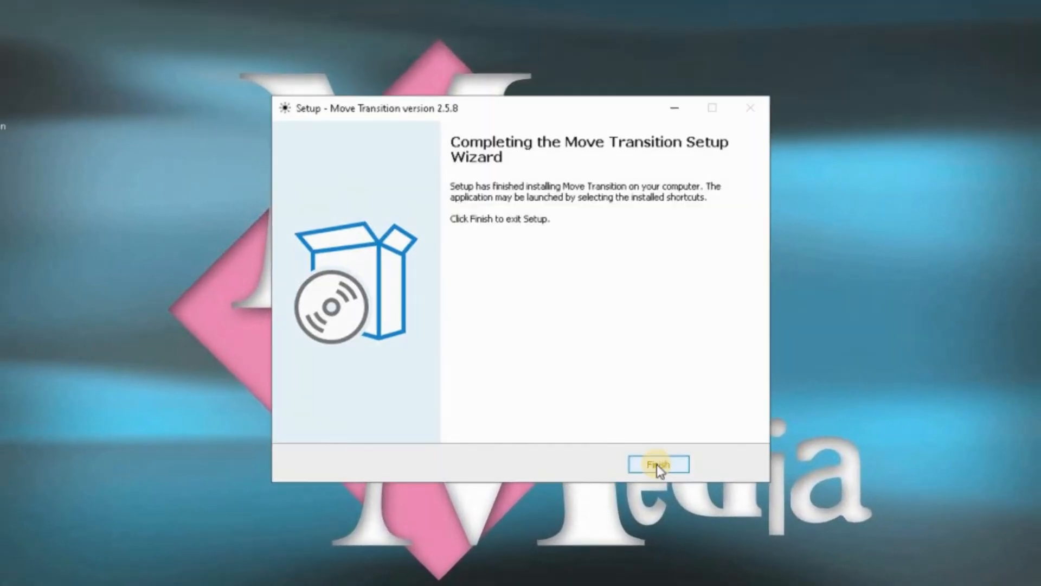
pyautogui.click(657, 464)
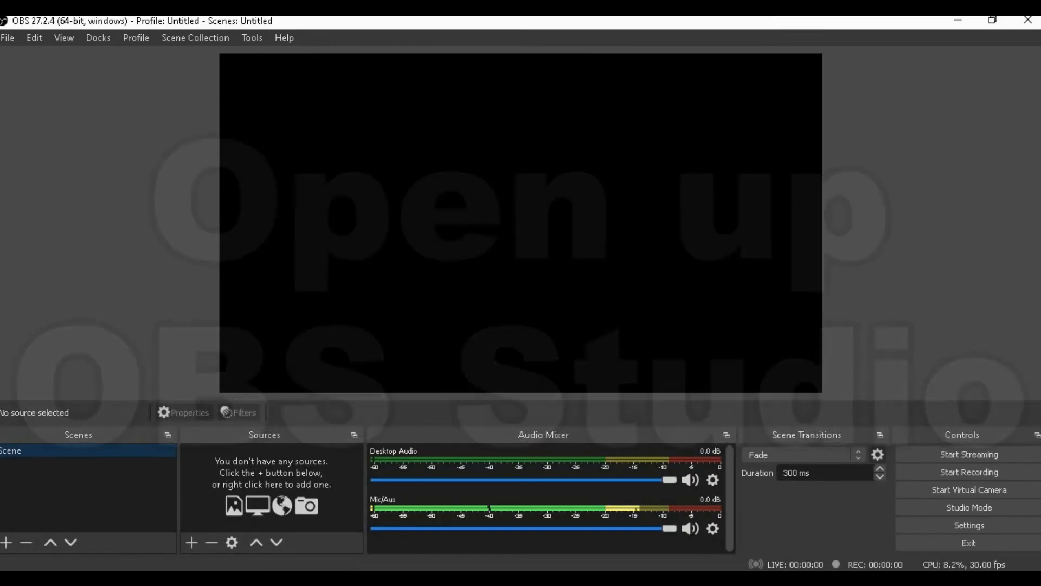
pyautogui.click(800, 455)
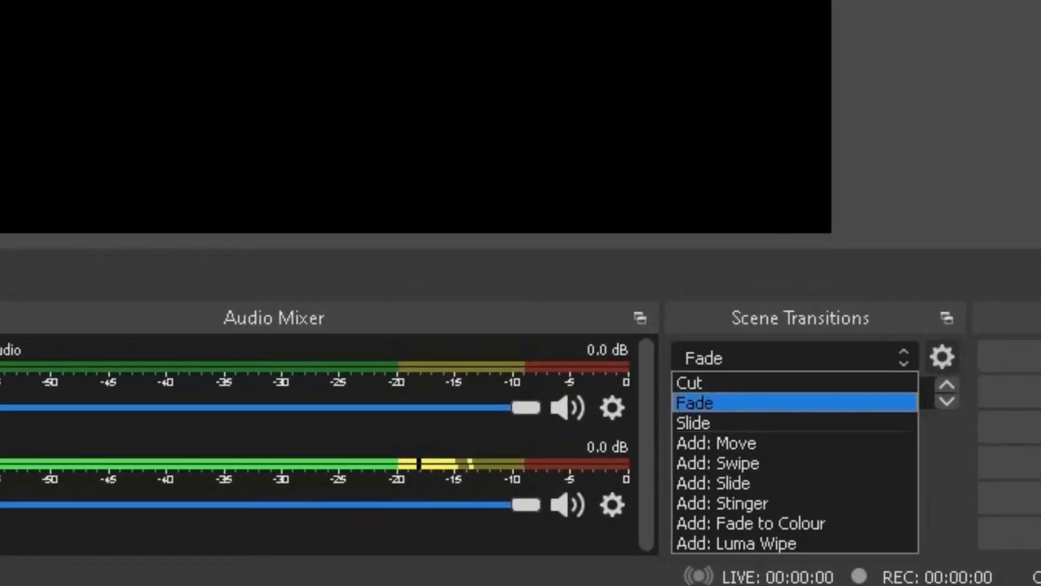